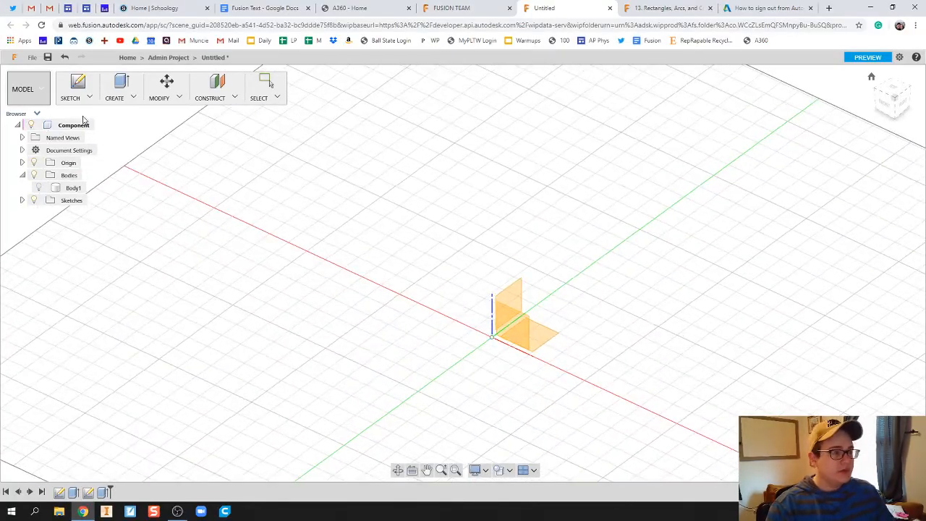
# - Sketch a centre rectangle on the ground plane at the origin, 30 mm wide
pyautogui.click(77, 87)
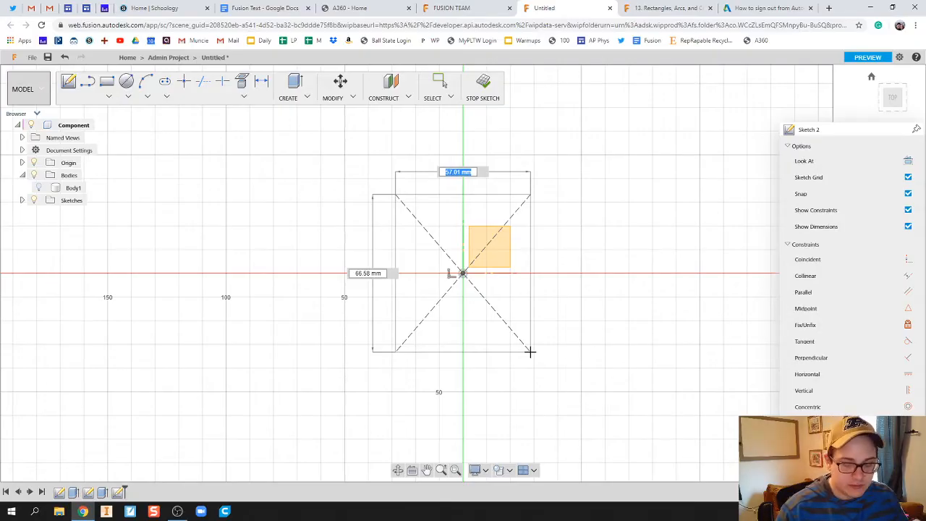
pyautogui.write('30')
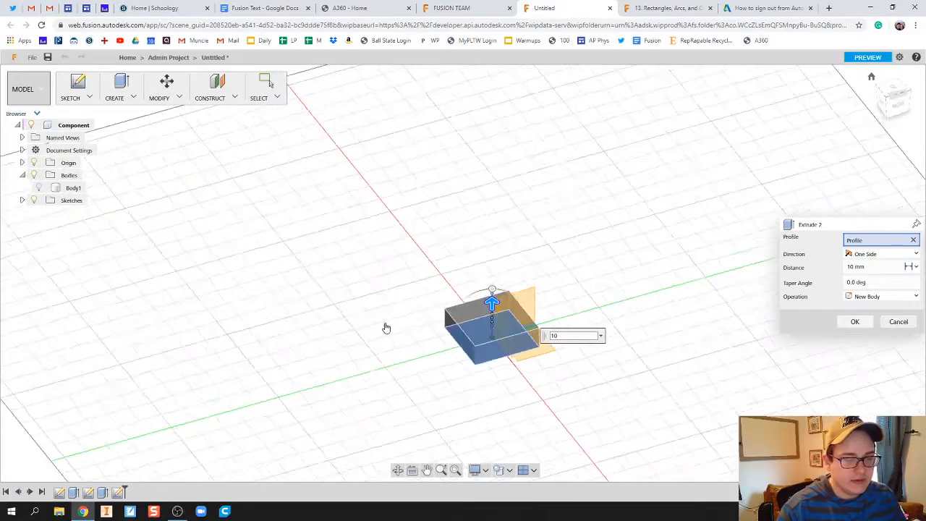
# - Extrude the rectangle 10 mm upward as a new second body
pyautogui.click(854, 321)
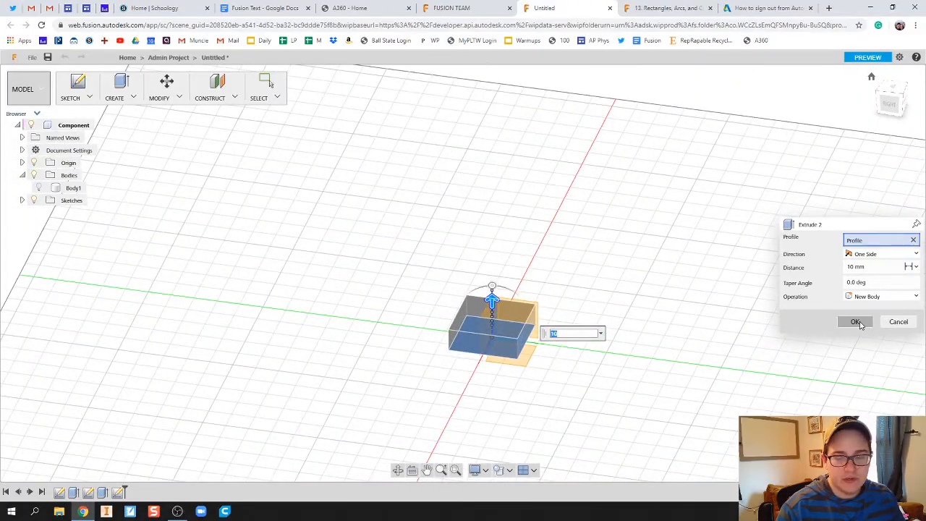
pyautogui.click(855, 321)
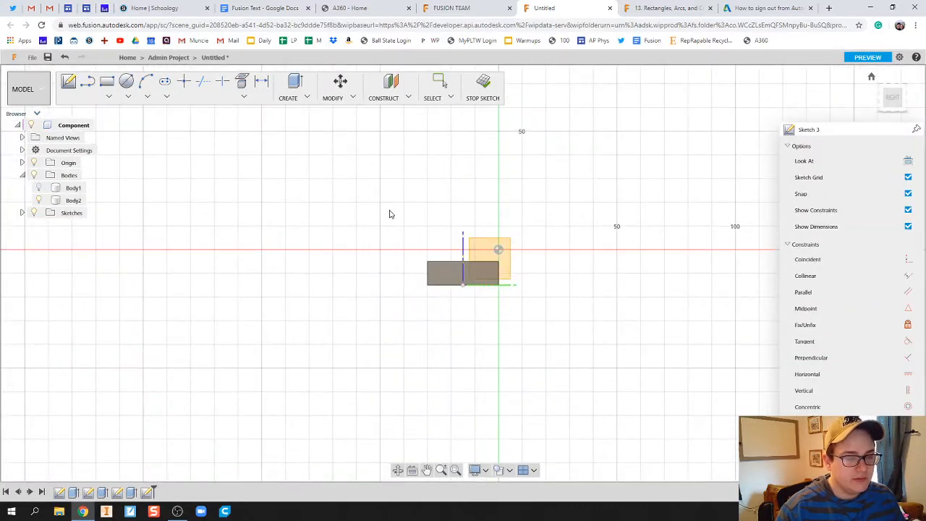
# - Sketch the tab on the side plane: rectangle above the base, two concentric circles on top
pyautogui.click(107, 81)
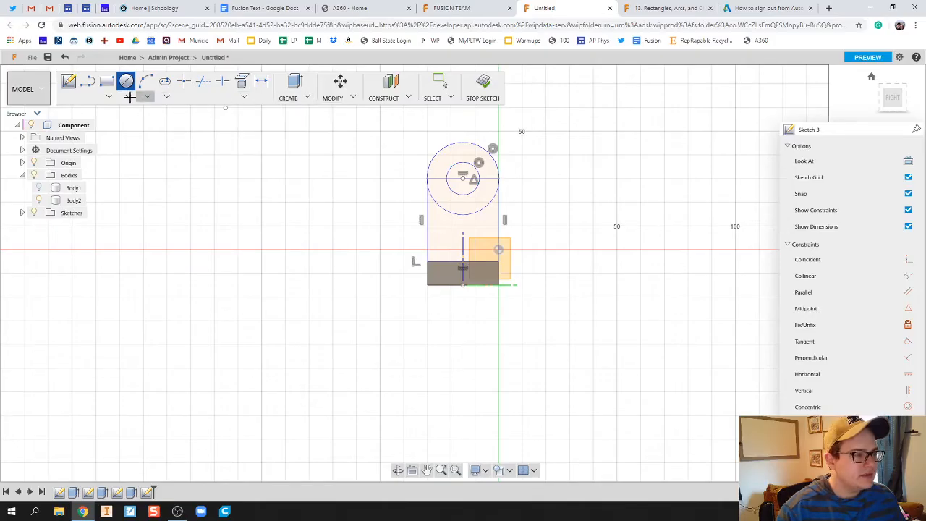
# - Size the outer circle to the tab width and draw a horizontal line through its centre
pyautogui.click(203, 81)
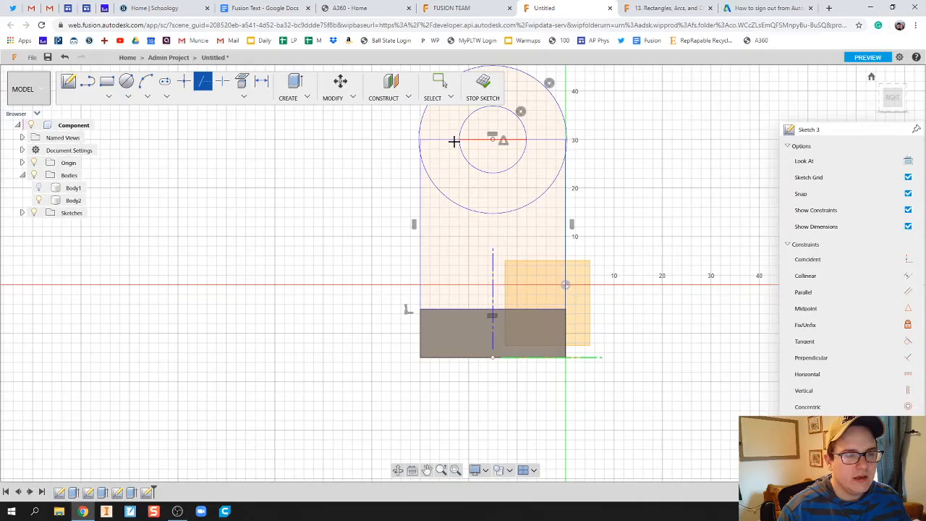
pyautogui.click(482, 87)
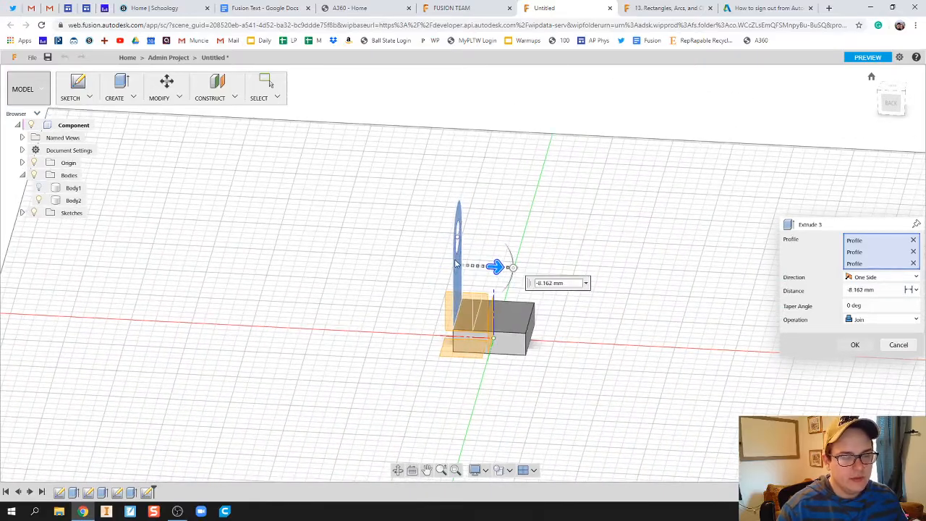
# - Extrude the three tab profiles -10 mm, joined to the base block
pyautogui.write('-10')
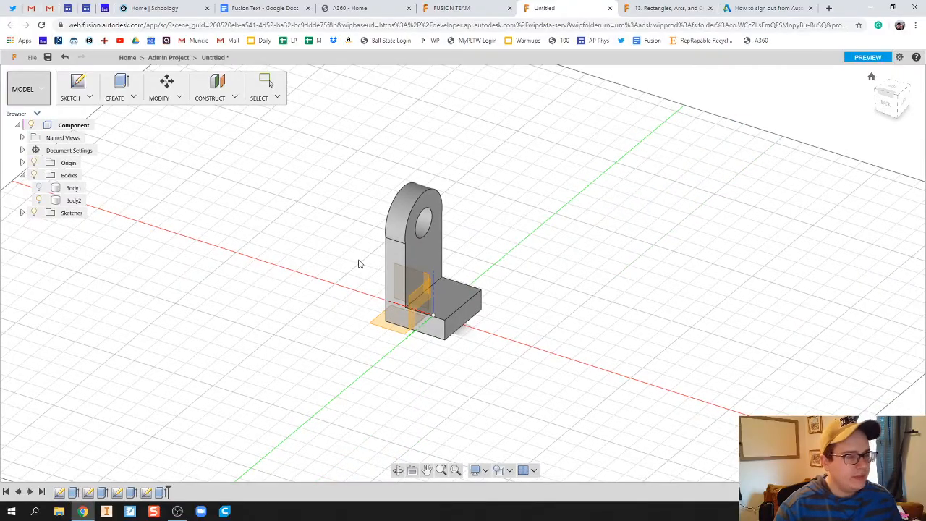
pyautogui.moveTo(333, 264)
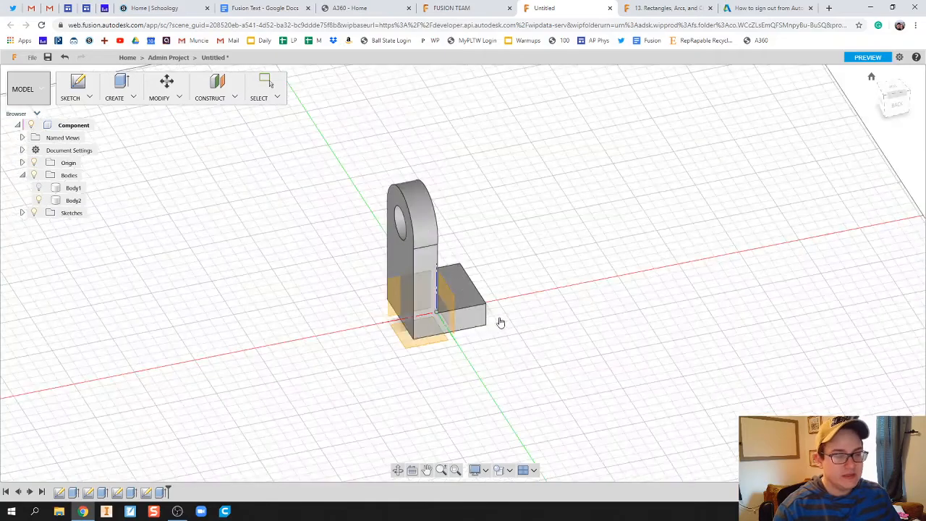
pyautogui.moveTo(501, 322); pyautogui.dragTo(539, 323)
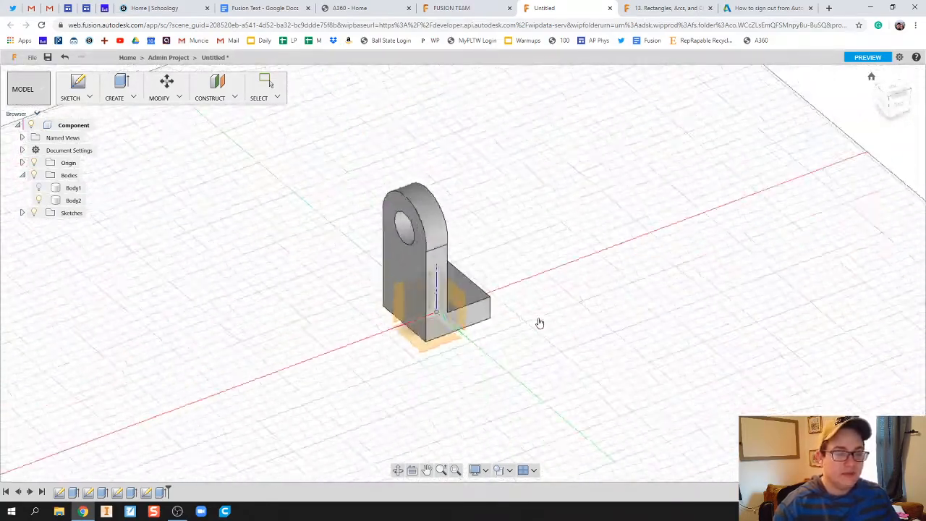